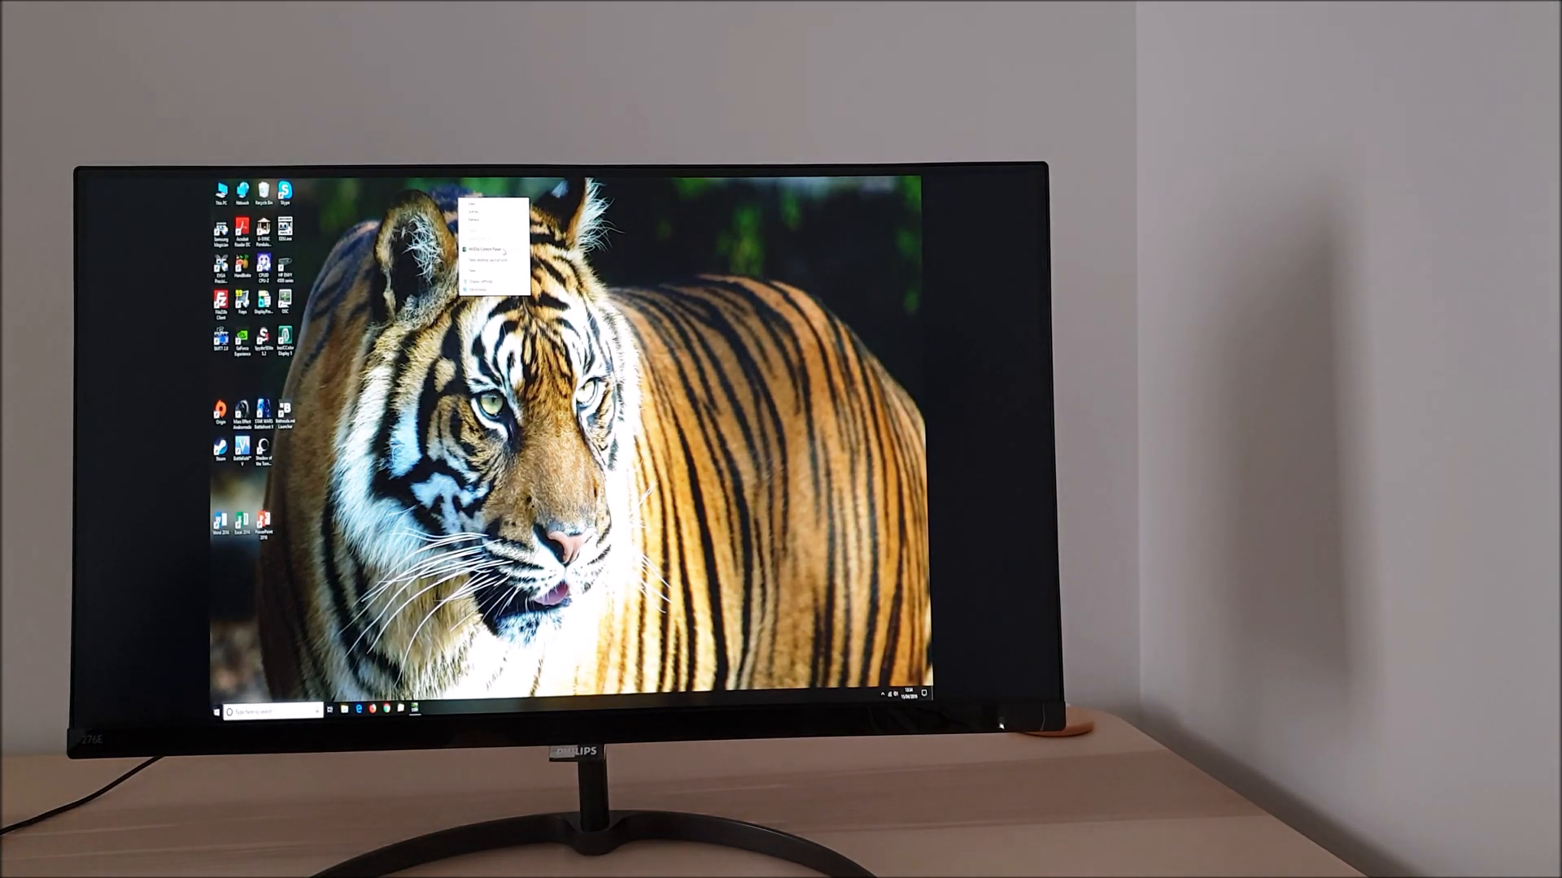
Open NVIDIA Control Panel from the desktop and go to the Change Resolution page
click(487, 248)
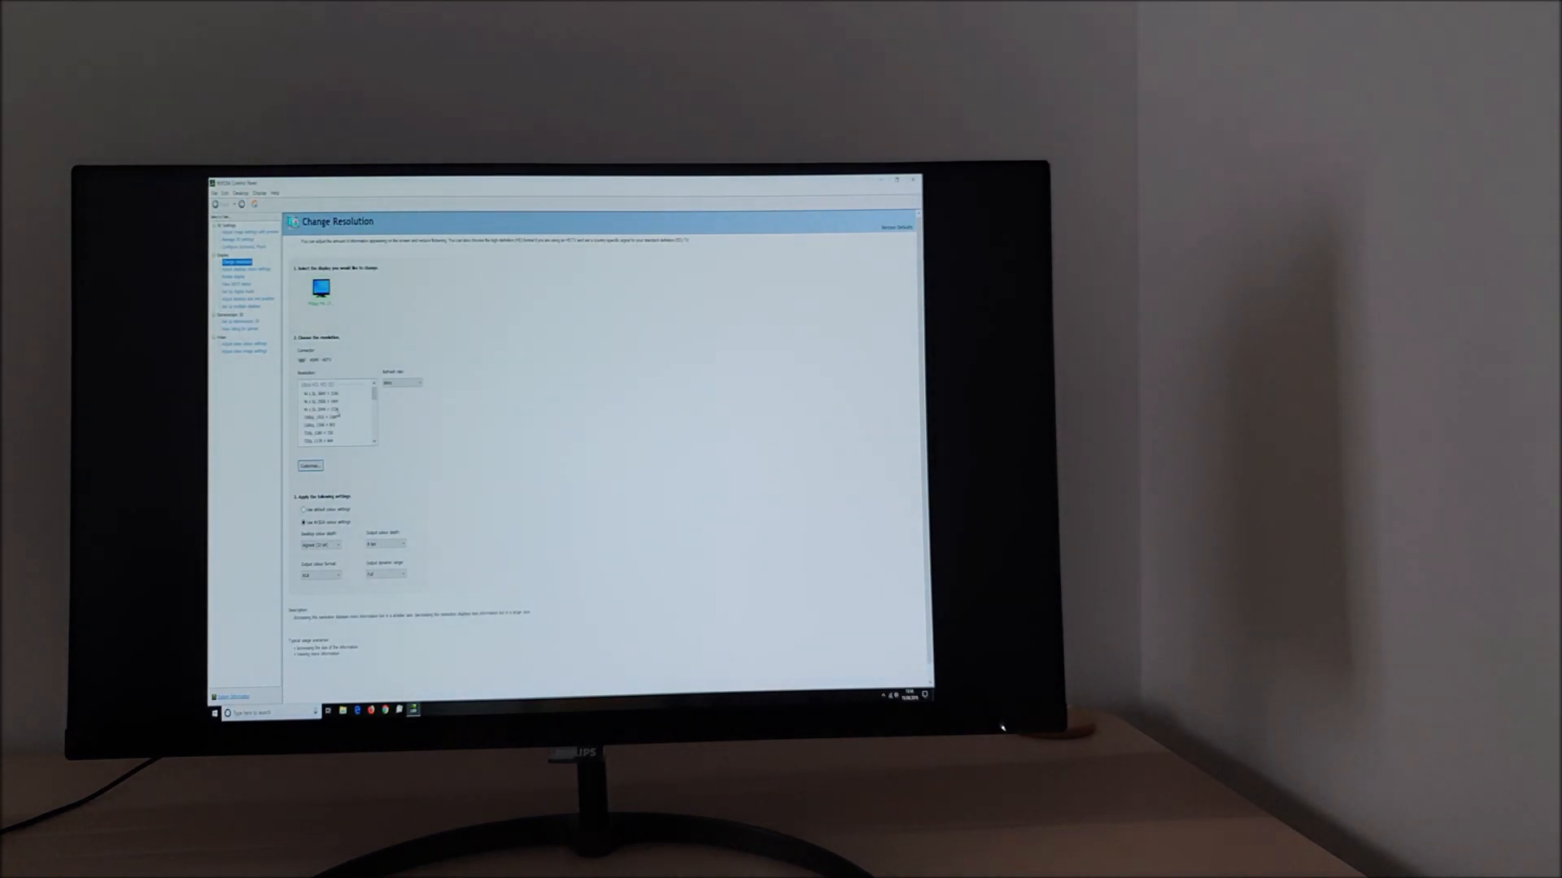
click(334, 417)
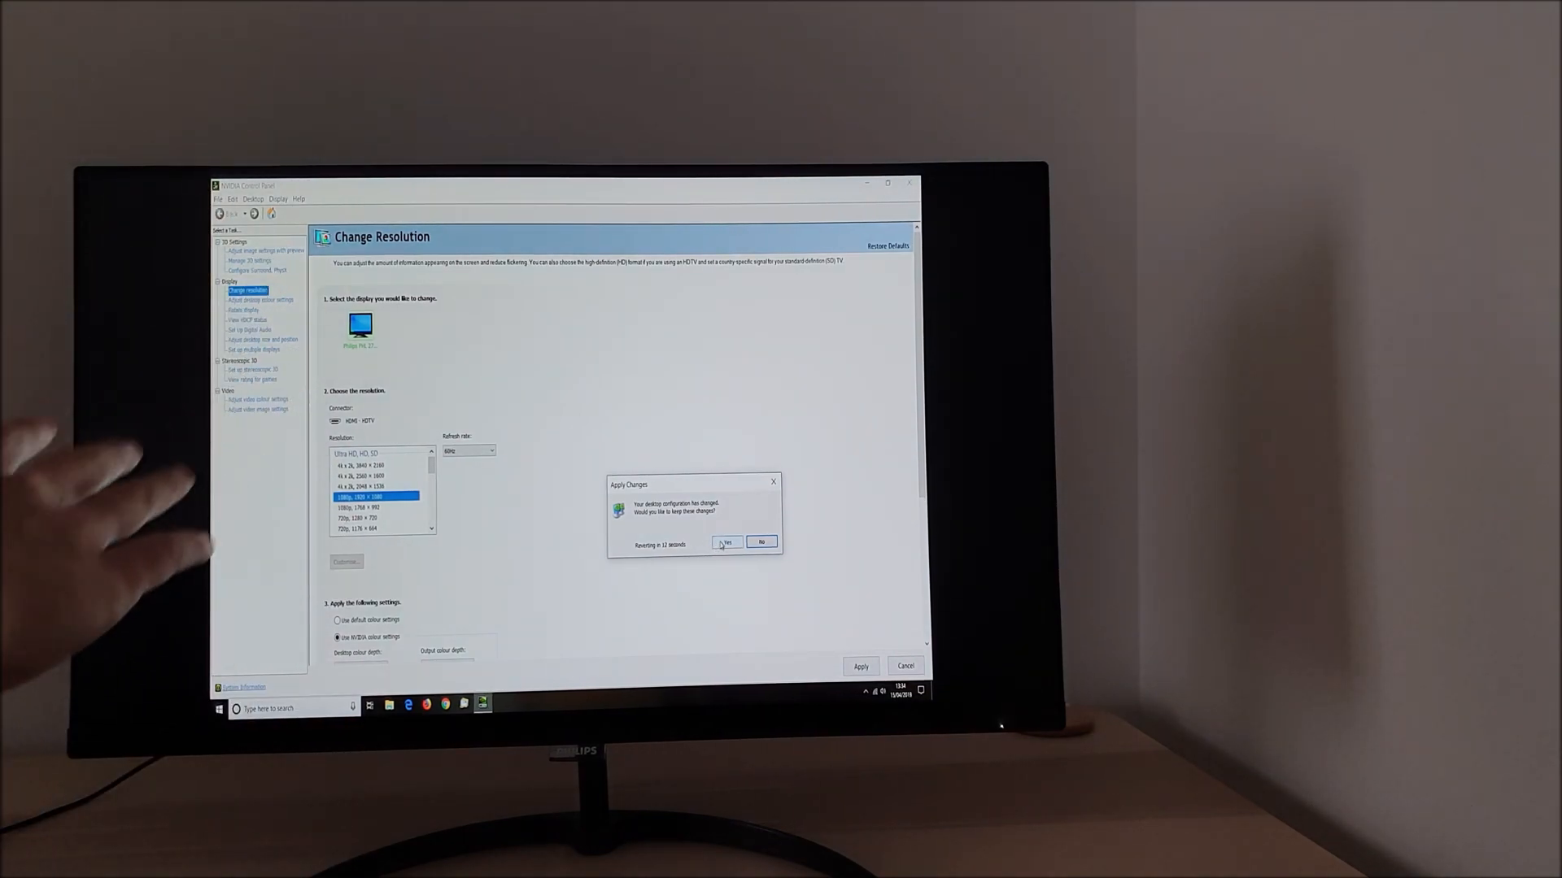
Confirm keeping the 1080p (1920 × 1080) resolution in the Apply Changes prompt
click(726, 542)
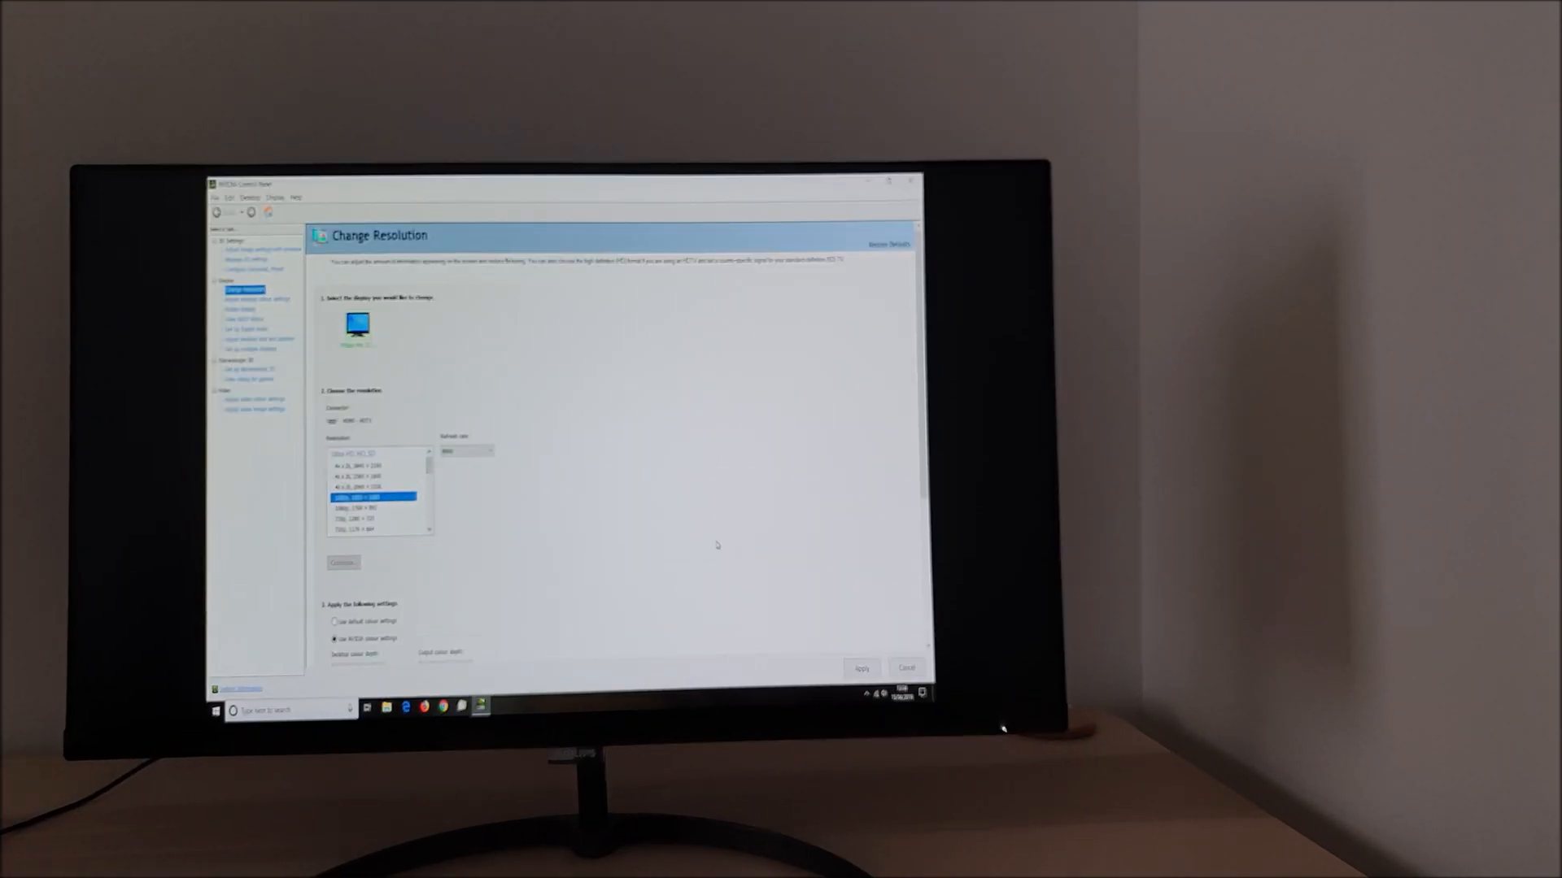